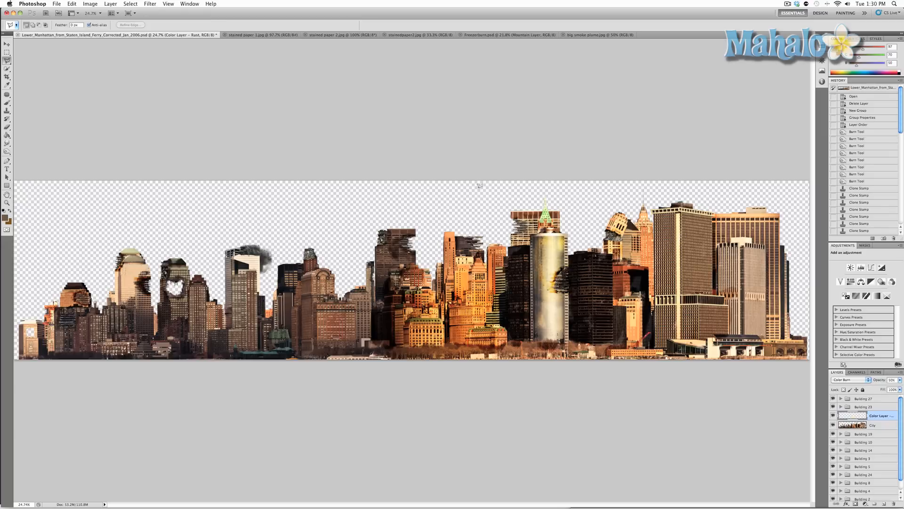
mouse_move(513, 142)
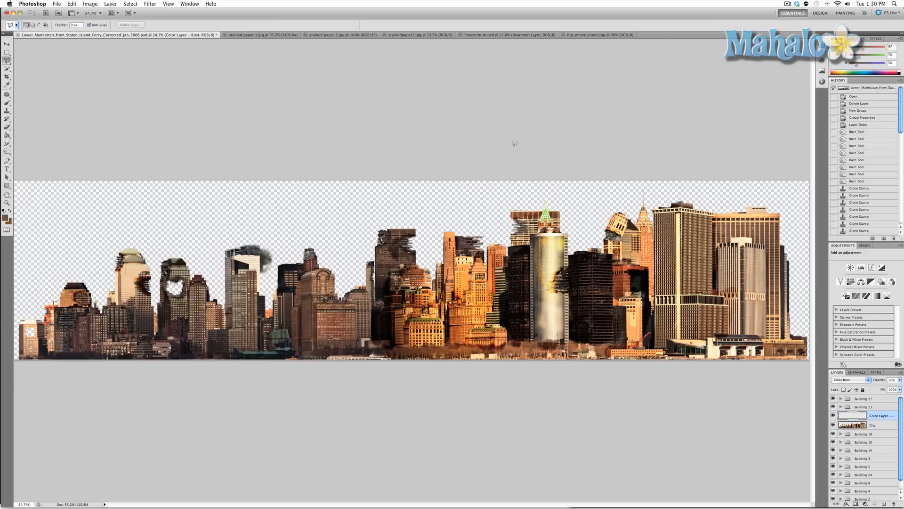
mouse_move(589, 84)
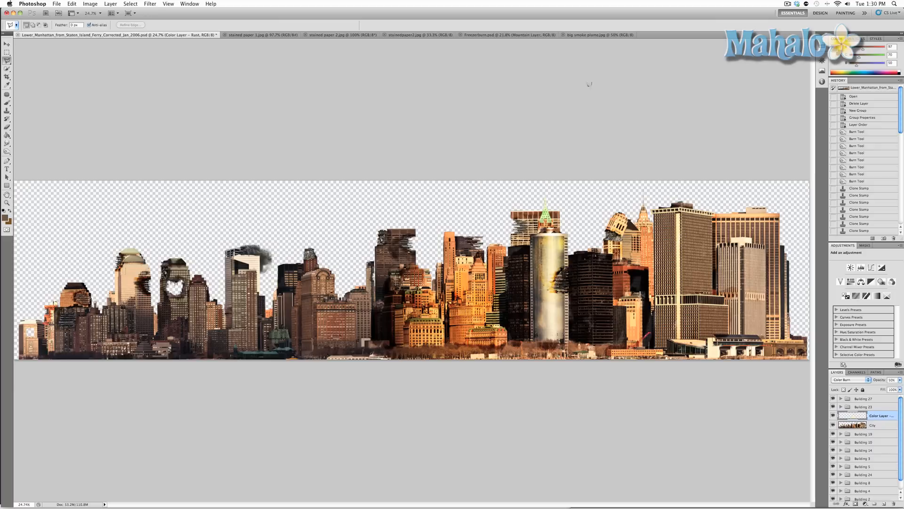
Step: Switch to the big smoke plume.jpg document tab
left_click(599, 35)
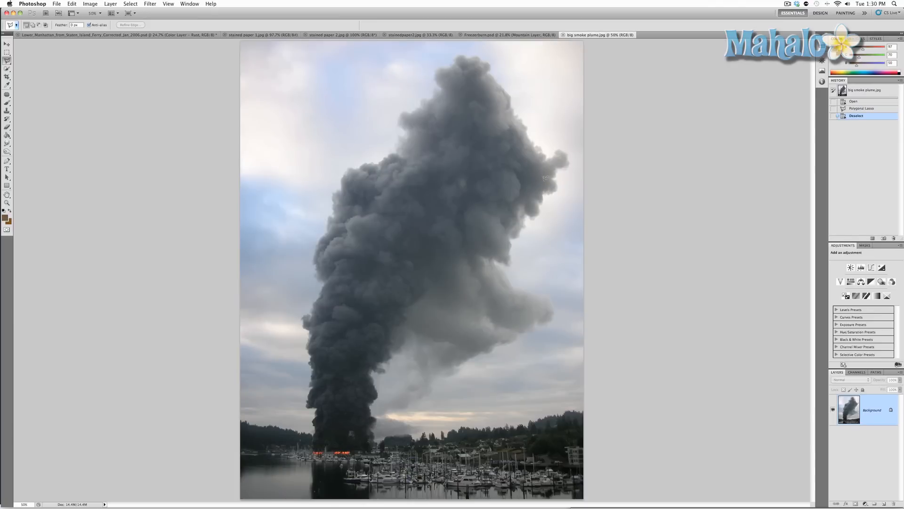
mouse_move(527, 196)
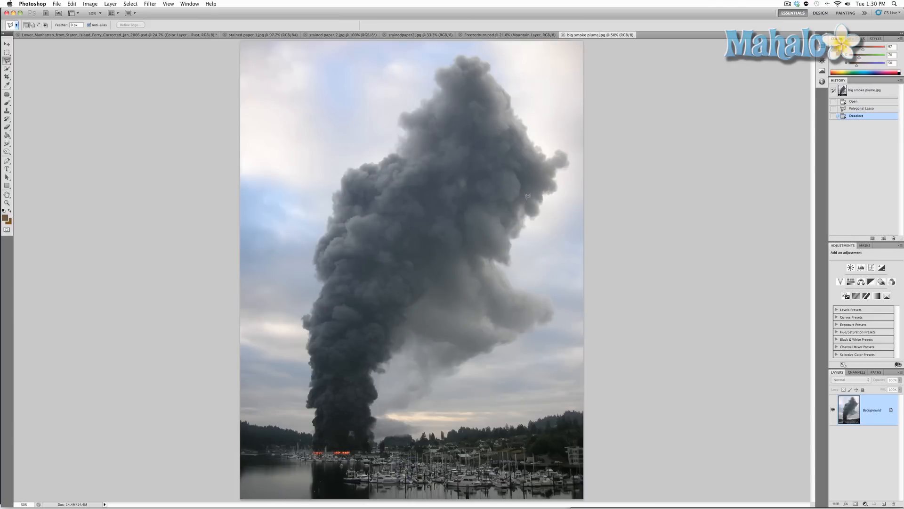
mouse_move(360, 340)
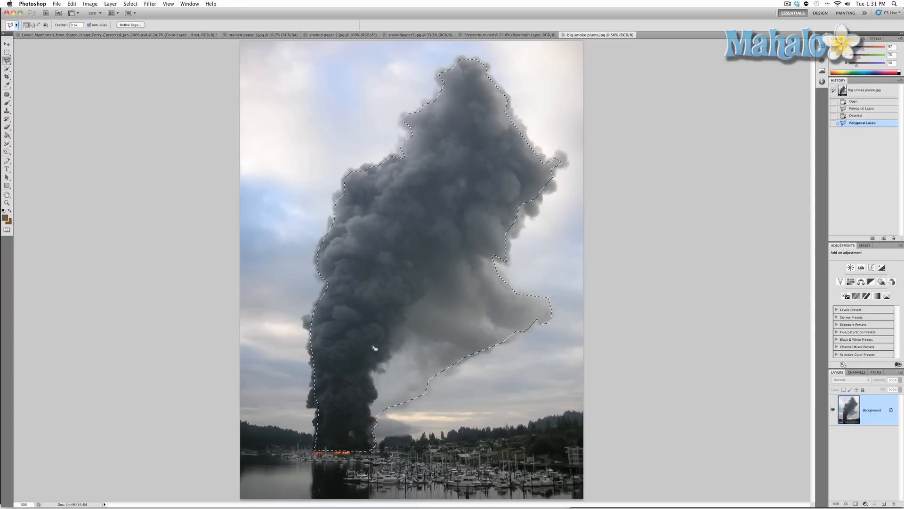
Step: Open Refine Edge and cycle the marching ants, white and transparency previews before choosing Overlay
right_click(372, 347)
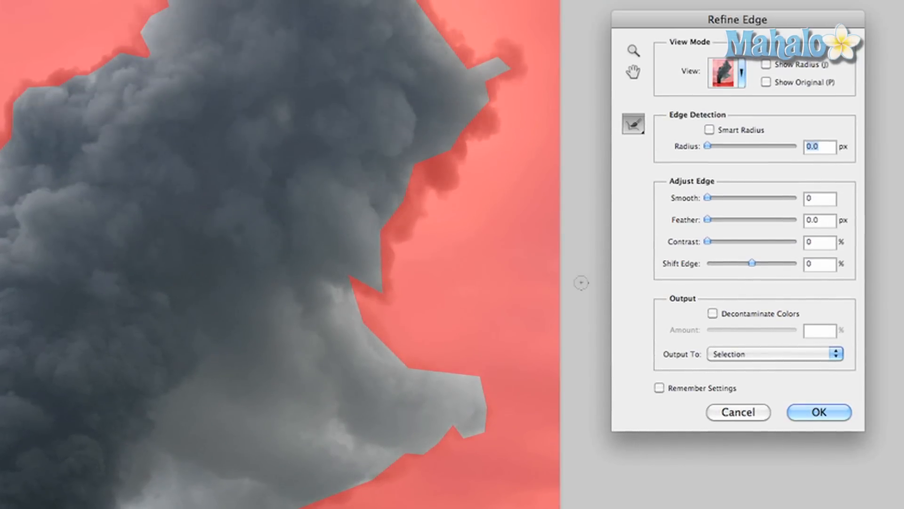
mouse_move(487, 273)
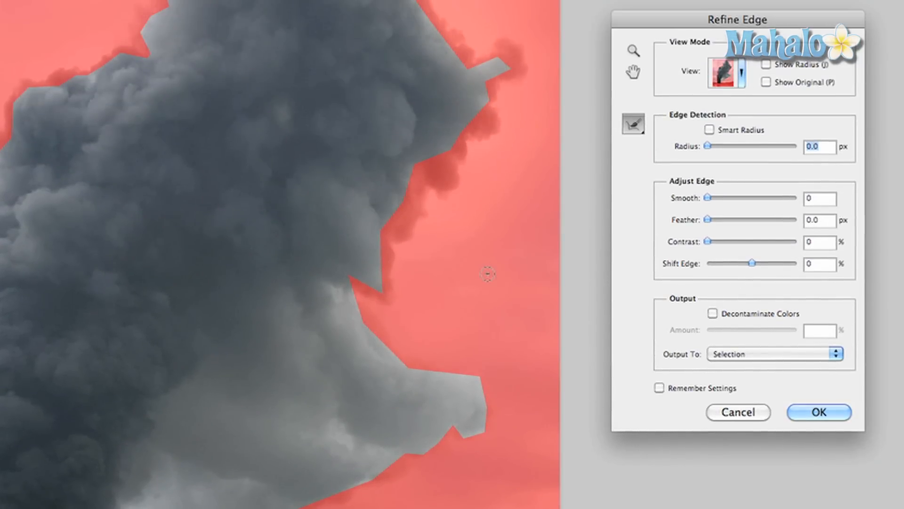
mouse_move(160, 32)
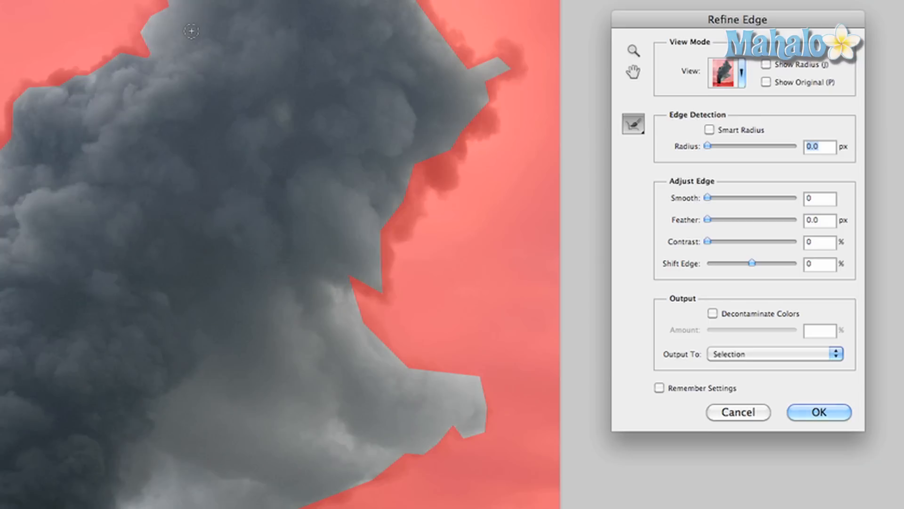
mouse_move(661, 85)
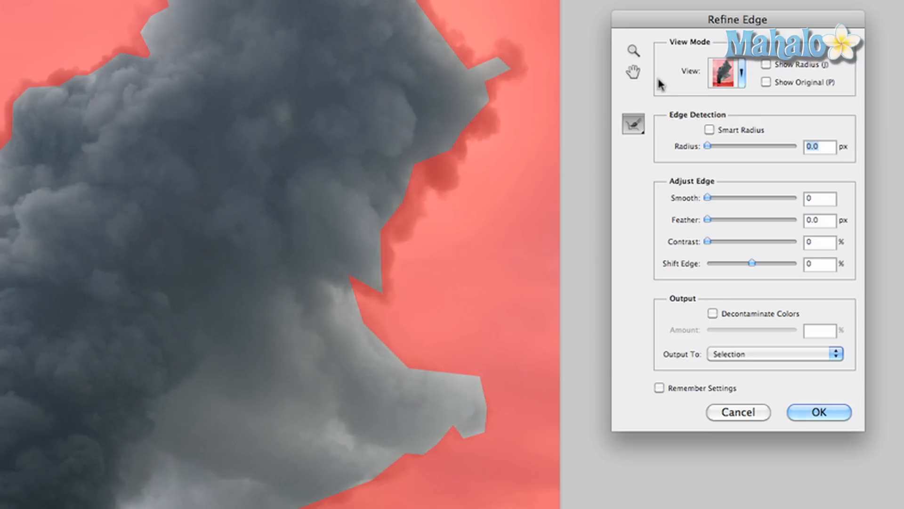
left_click(742, 74)
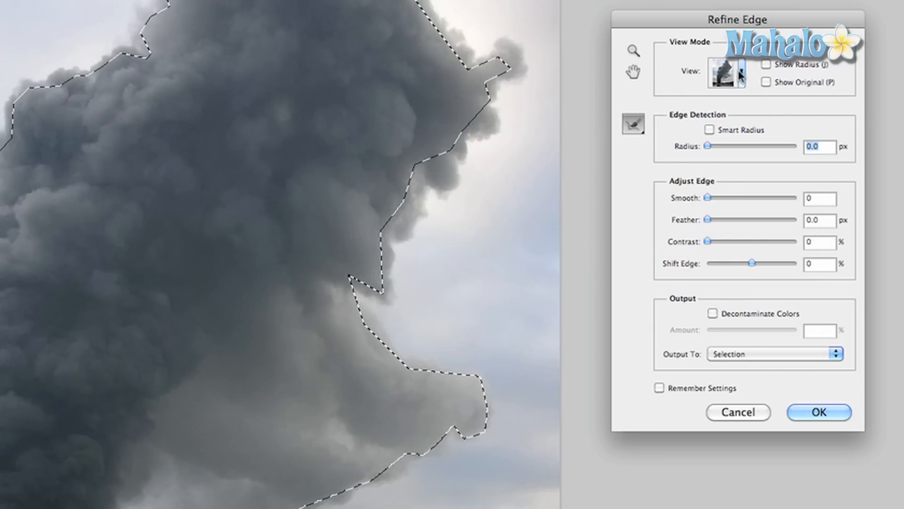
left_click(729, 72)
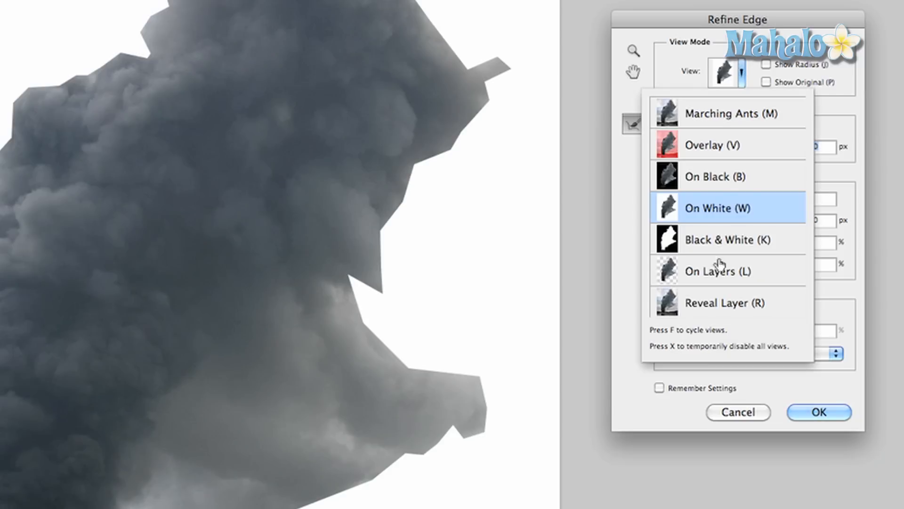
left_click(717, 271)
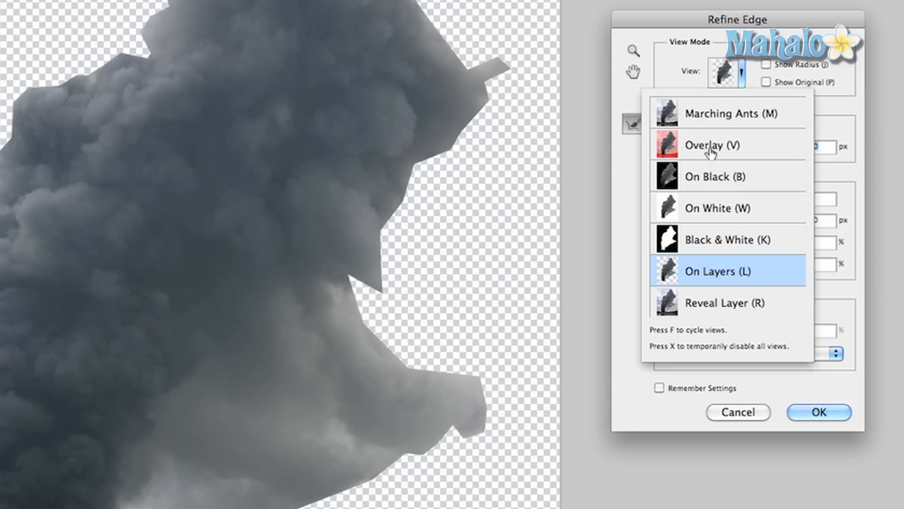
left_click(711, 145)
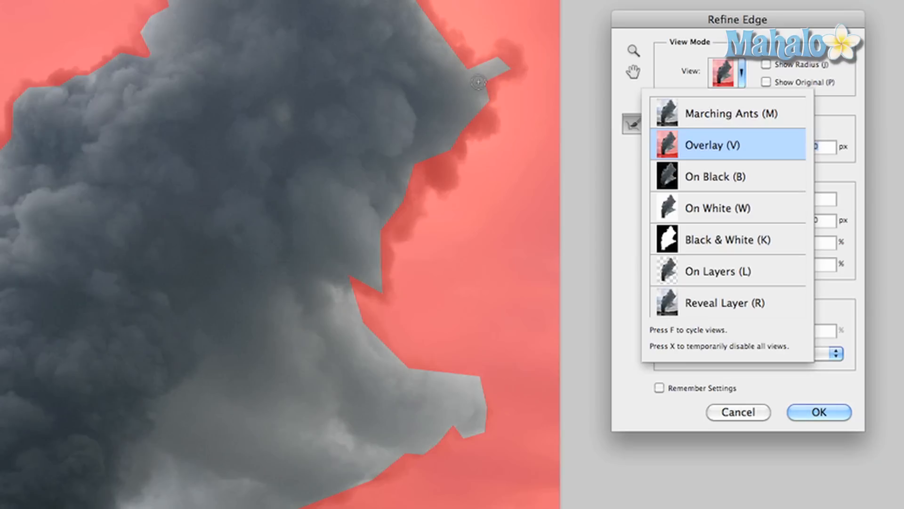
Step: Paint along the plume's border with Refine Radius to capture the soft smoke edges
left_click(704, 145)
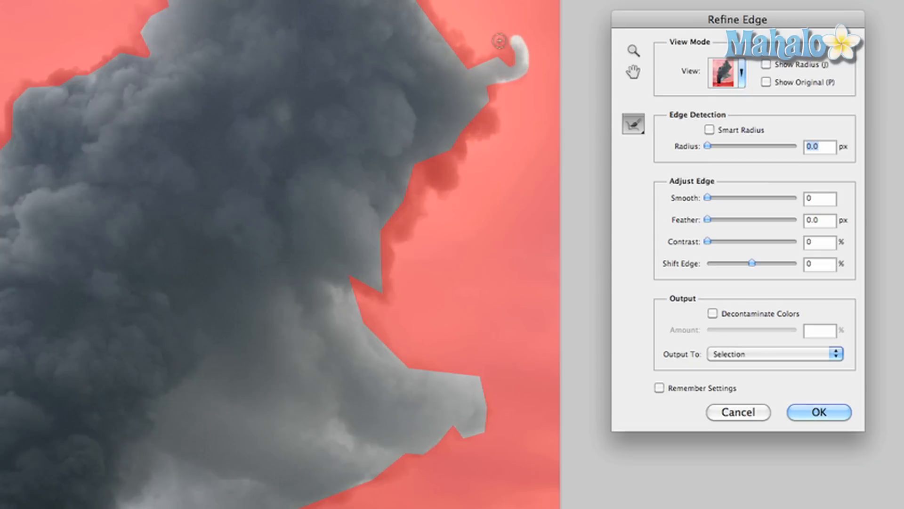
left_click_drag(498, 38, 519, 83)
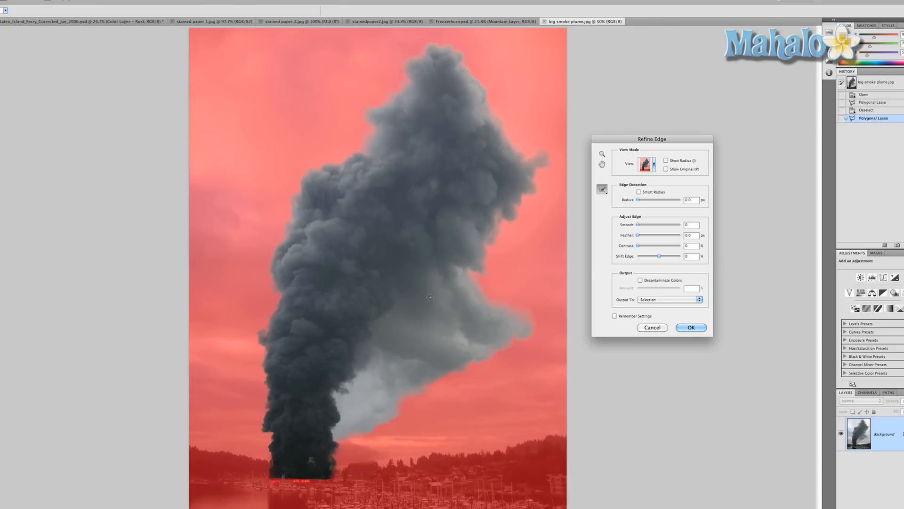
mouse_move(612, 256)
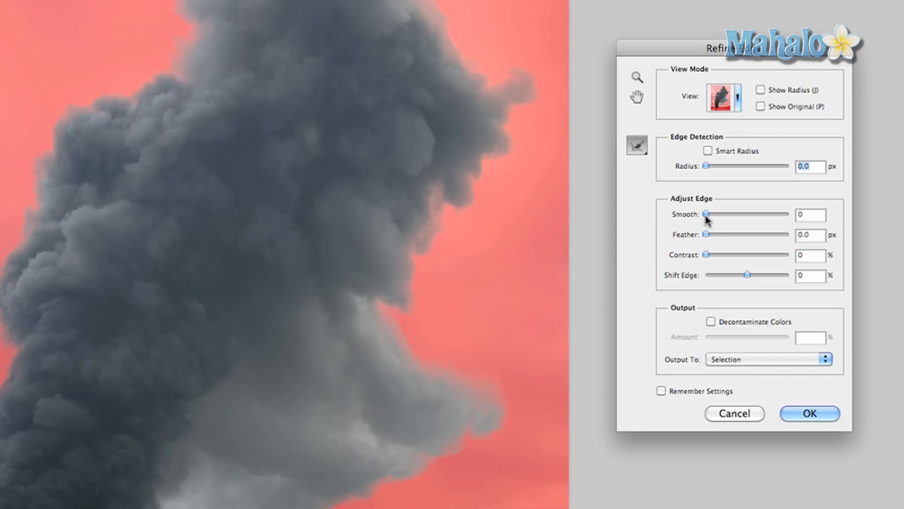
Step: Set Smooth 3, Feather 1.9 px and Contrast 5%, then apply the refinement
left_click_drag(720, 213, 709, 214)
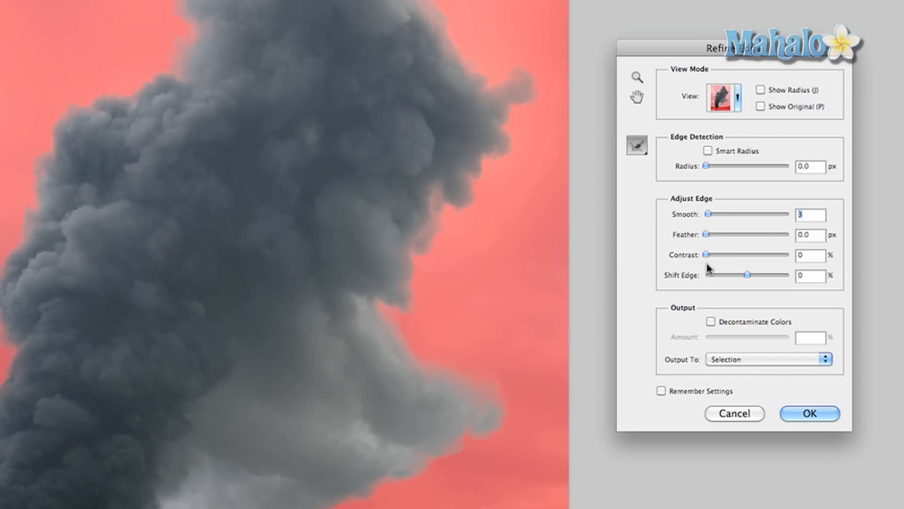
left_click_drag(709, 234, 729, 234)
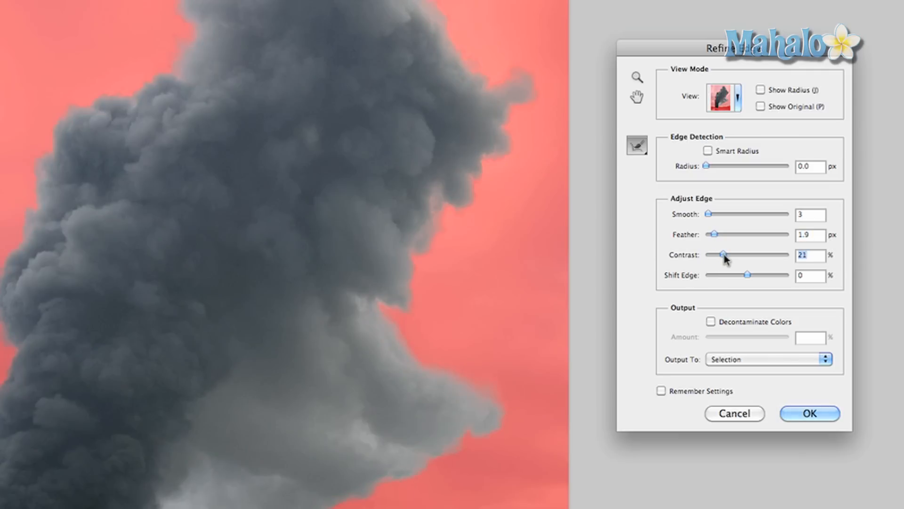
left_click_drag(722, 255, 737, 255)
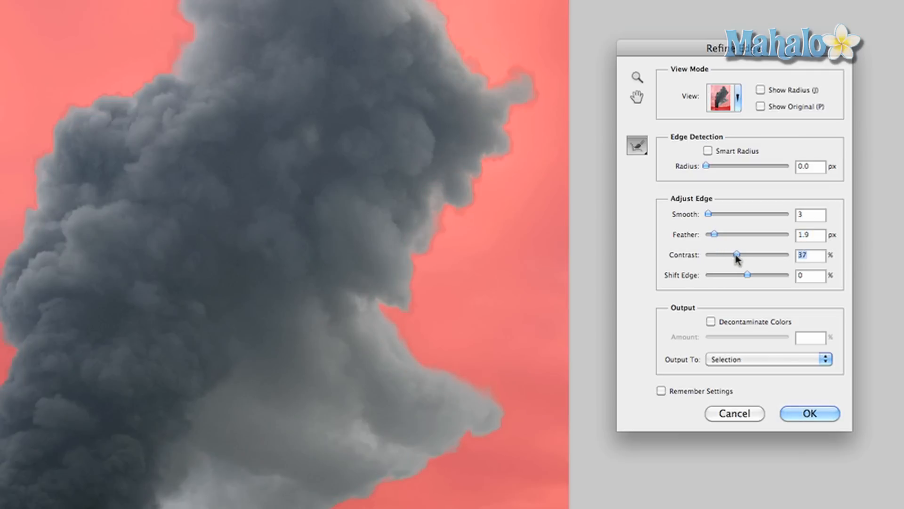
left_click_drag(738, 255, 709, 255)
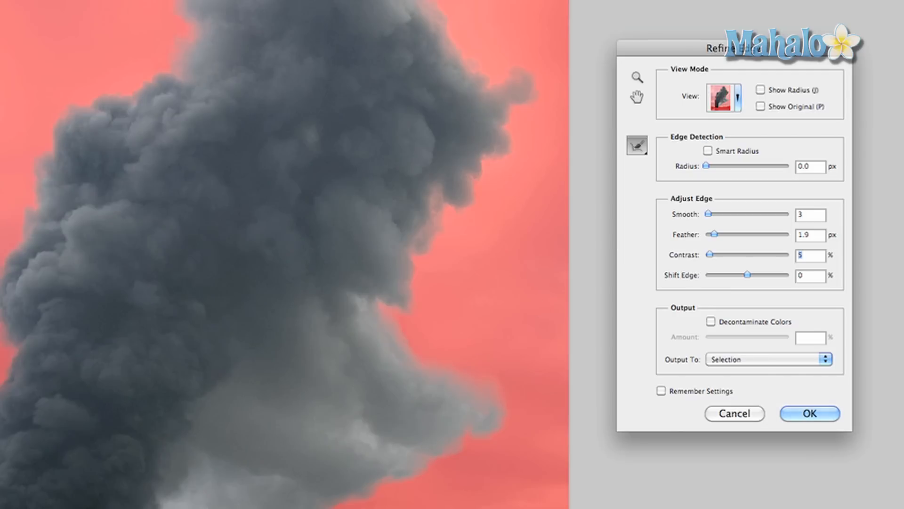
left_click(809, 413)
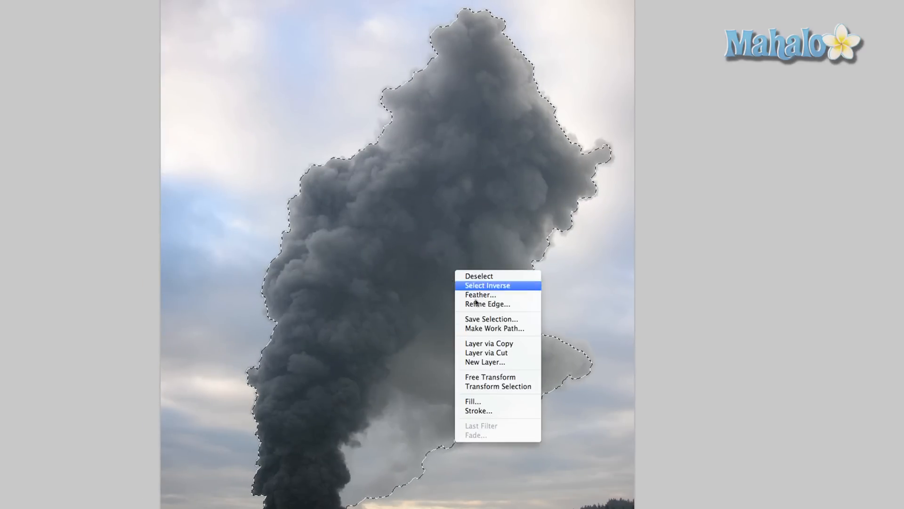
Step: Invert the selection to target the sky and harbour background
left_click(488, 285)
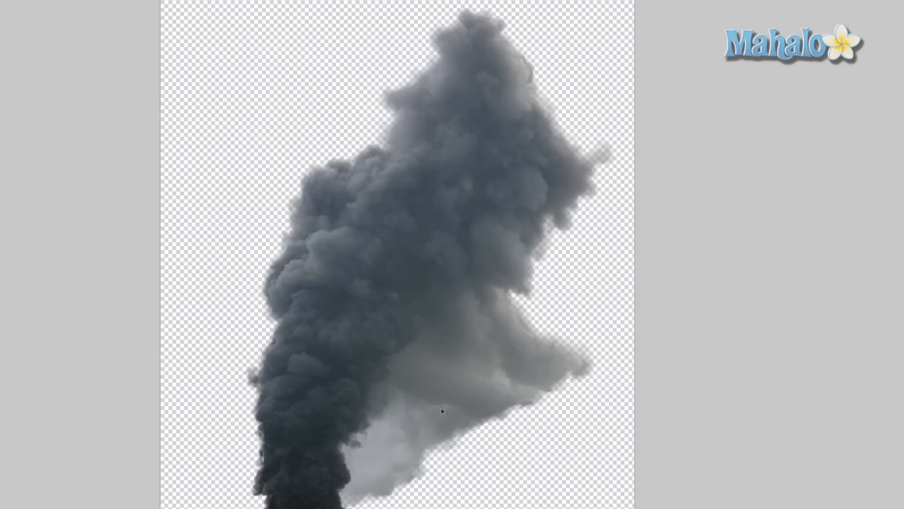
mouse_move(266, 364)
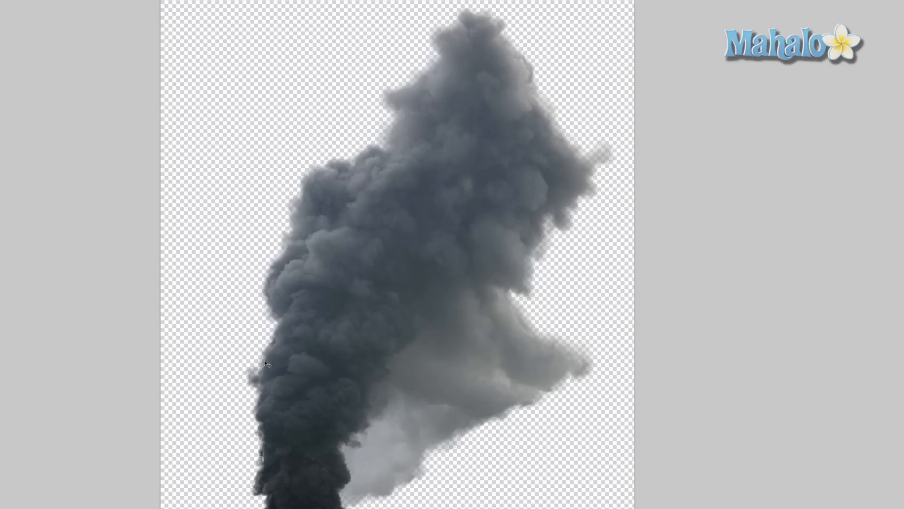
mouse_move(456, 136)
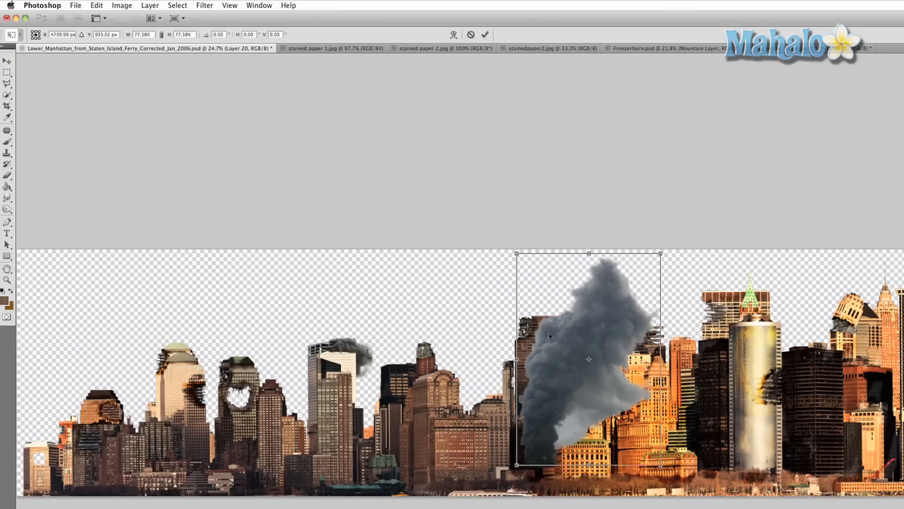
Step: Scale down the plume and position it among the skyline buildings
left_click_drag(588, 359, 597, 316)
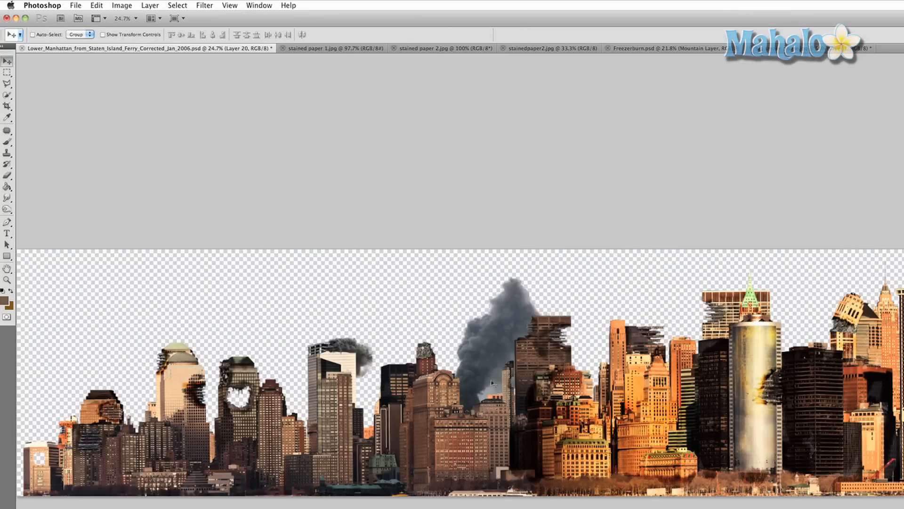
mouse_move(475, 385)
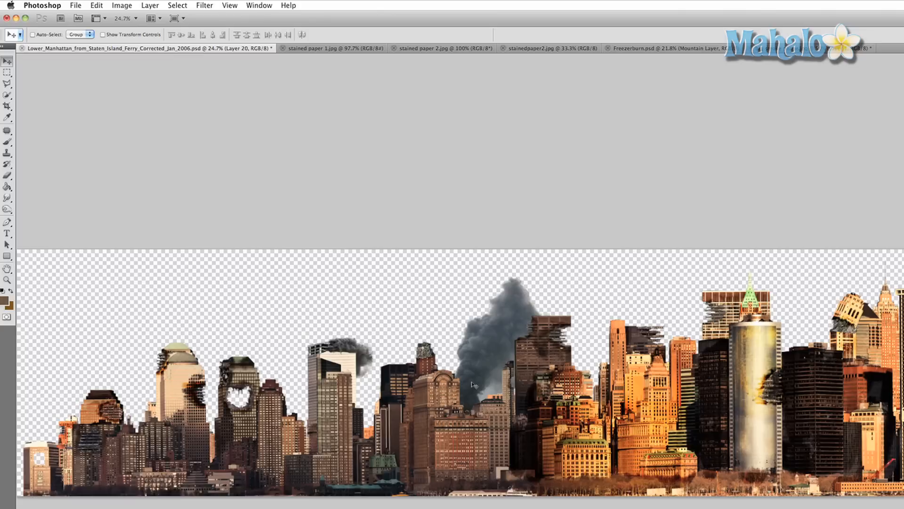
mouse_move(475, 383)
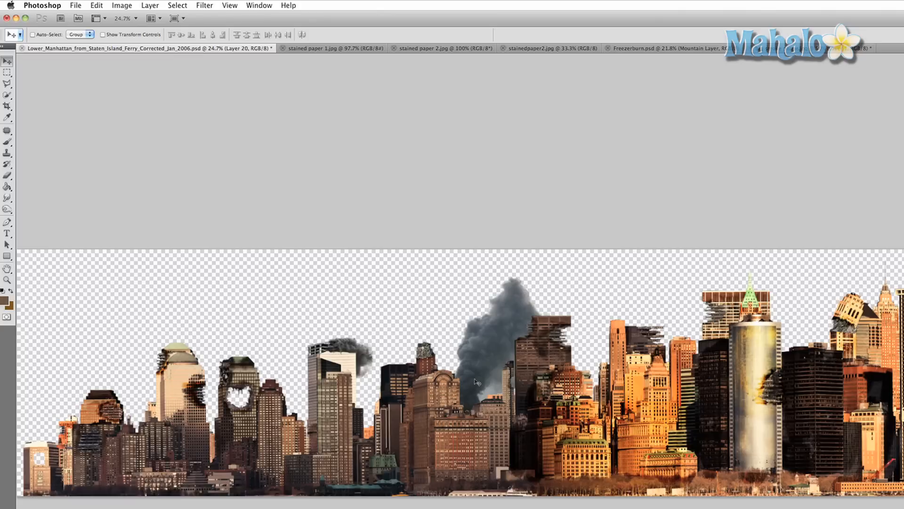